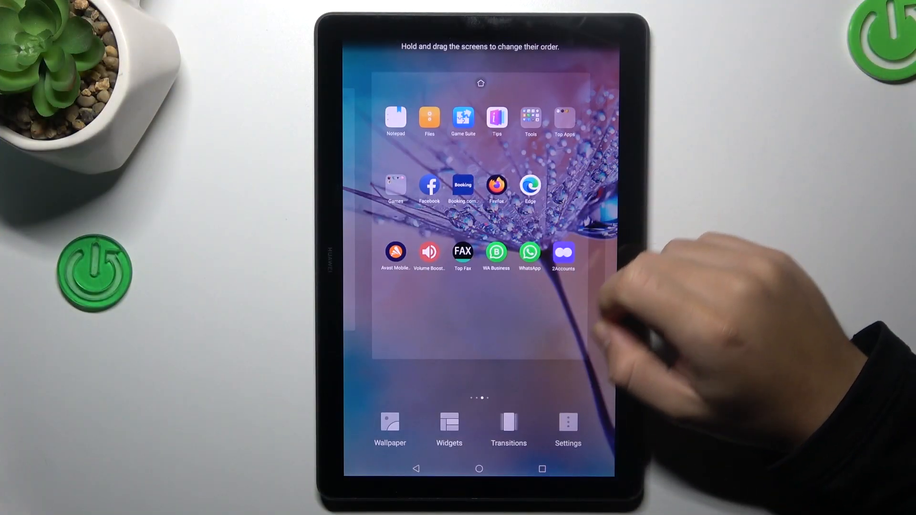
Enable 'All' under home screen Search results, then launch WhatsApp from a 'wh' search
click(568, 427)
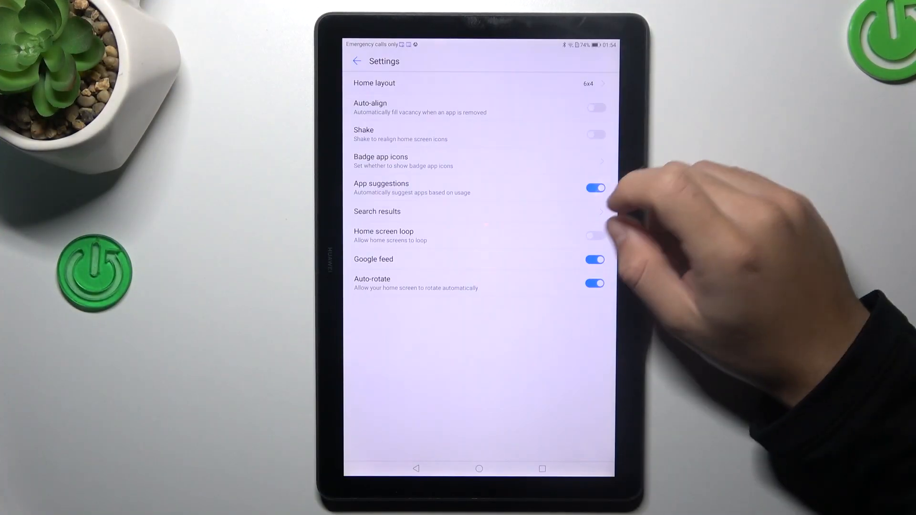
click(377, 211)
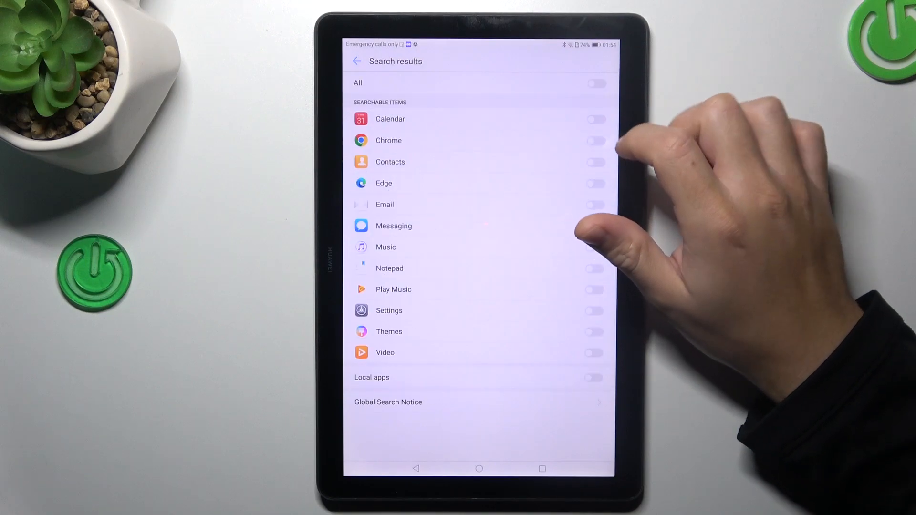
click(595, 83)
text(wh)
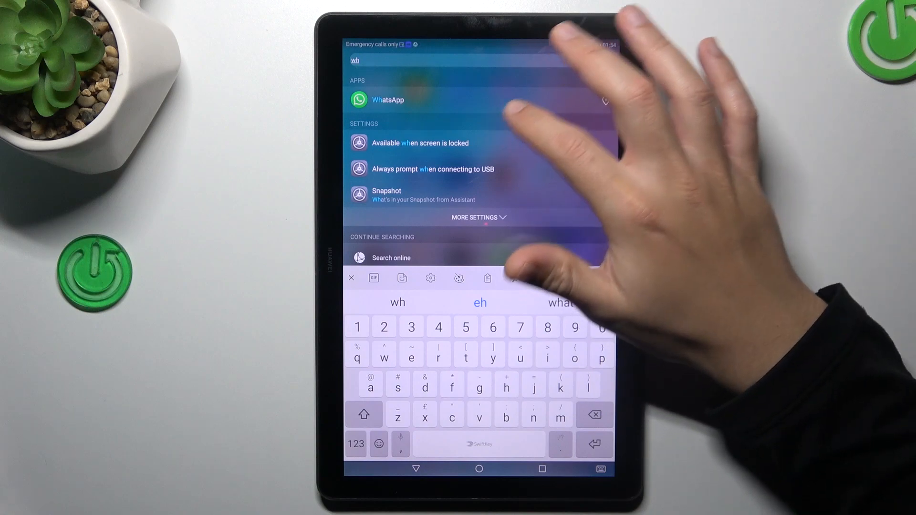
click(387, 100)
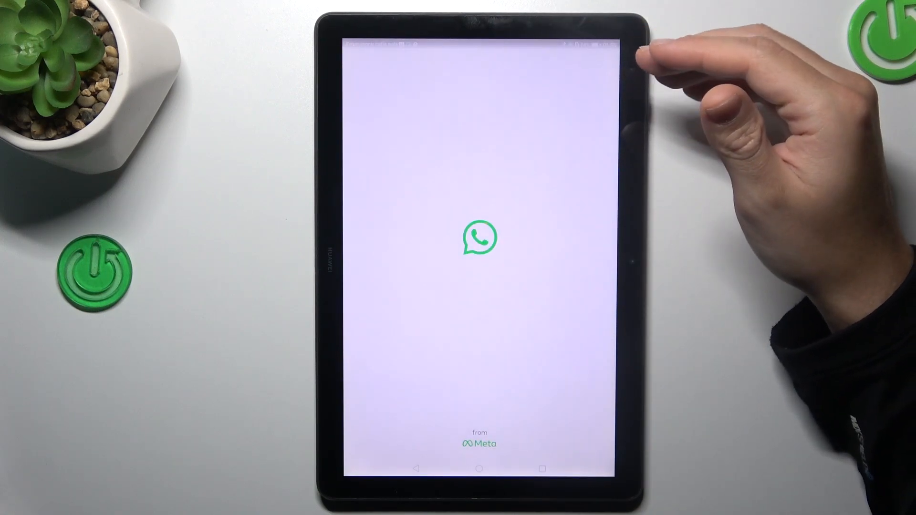